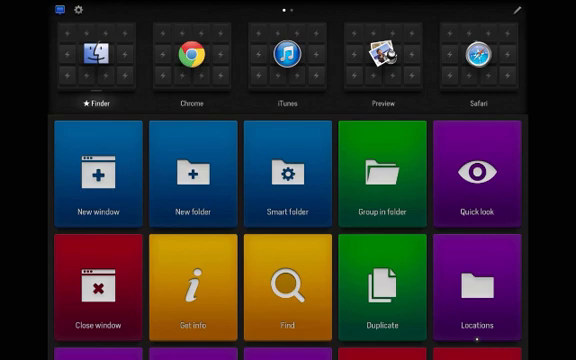
Name the new Pictures folder 'sculptpure' from the Actions Finder panel
{"action": "scroll", "scroll_direction": "left", "scroll_amount": 3}
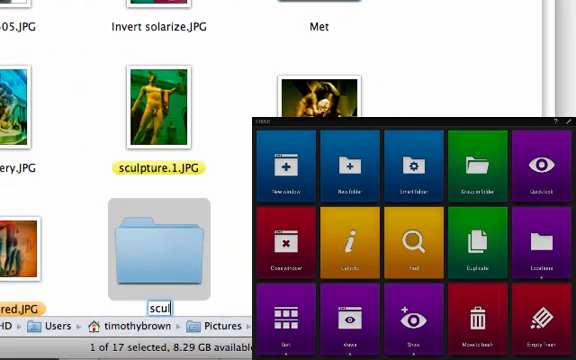
{"action": "type", "text": "pture"}
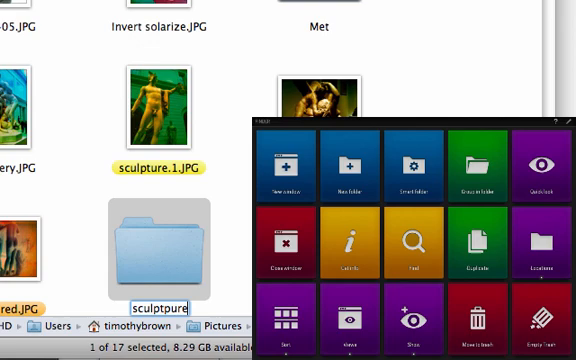
{"action": "key", "text": "backspace"}
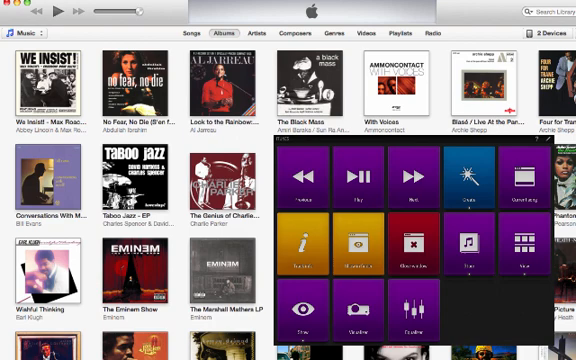
{"action": "mouse_move", "coordinate": [357, 130]}
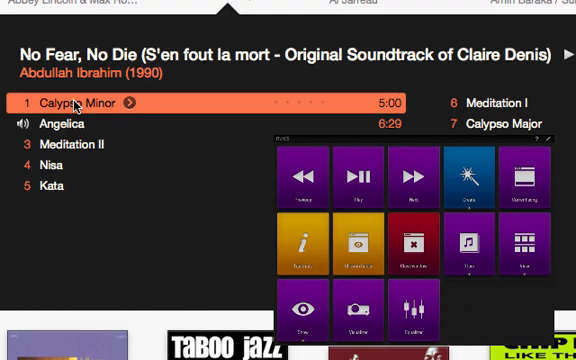
Pick the Calypso Minor track from the No Fear, No Die album
{"action": "left_click", "coordinate": [409, 173]}
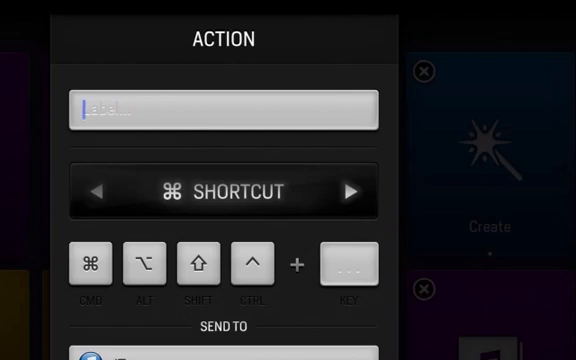
Save a new shortcut tile labelled 'Enter' on the iTunes panel and reopen it for editing
{"action": "type", "text": "Enter"}
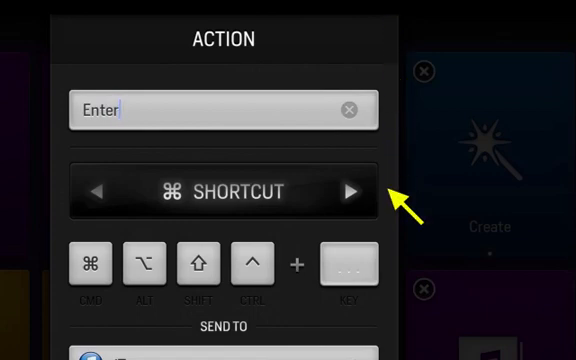
{"action": "left_click", "coordinate": [348, 266]}
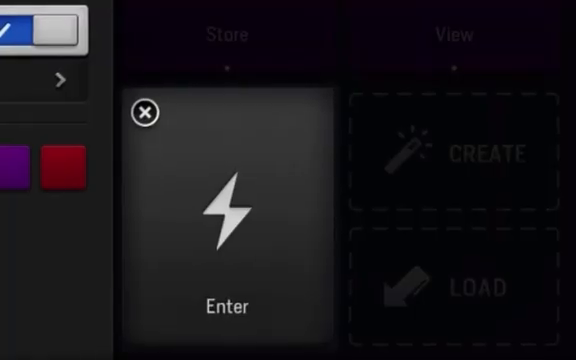
{"action": "left_click", "coordinate": [230, 215]}
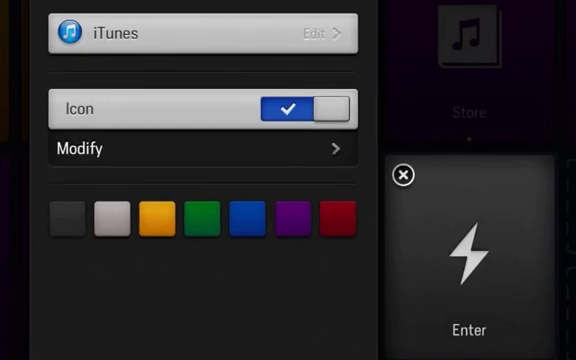
Colour the Enter tile green and give it the lightning-bolt icon
{"action": "left_click", "coordinate": [202, 218]}
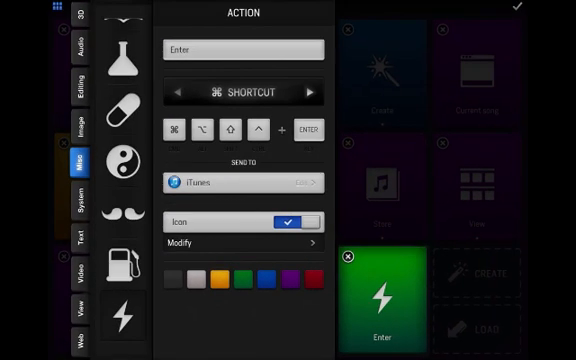
{"action": "left_click", "coordinate": [79, 325]}
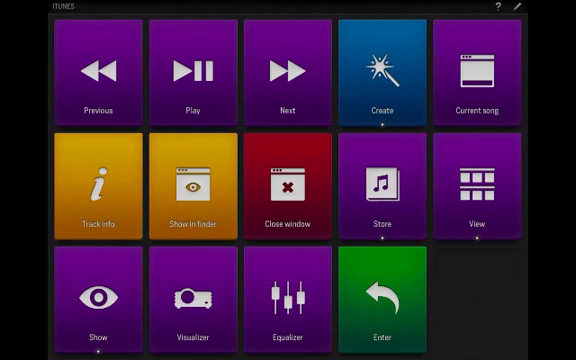
Switch to the iTunes panel with its Previous, Play and Next buttons
{"action": "left_click", "coordinate": [97, 187]}
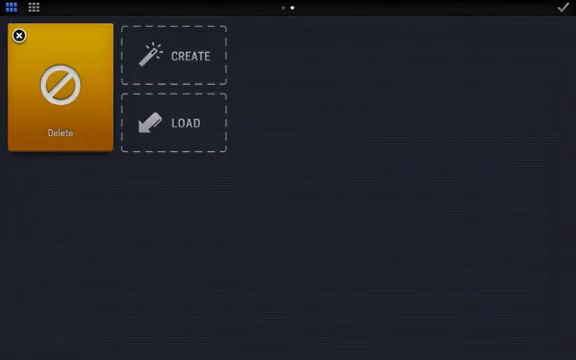
Create a new Keynote shortcut action and begin editing its name
{"action": "left_click", "coordinate": [175, 55]}
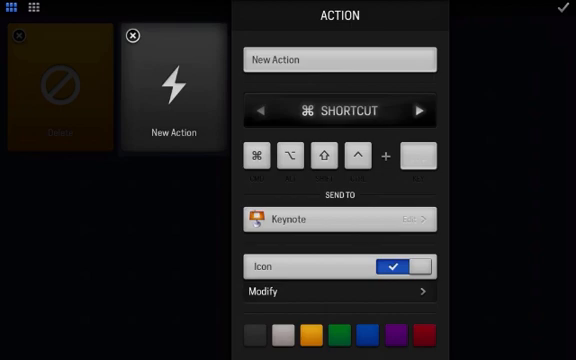
{"action": "left_click", "coordinate": [340, 59]}
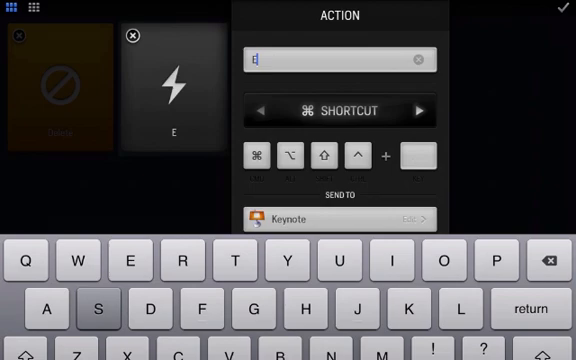
Name the action 'Escape' and assign the ESC key as its shortcut
{"action": "type", "text": "Escap"}
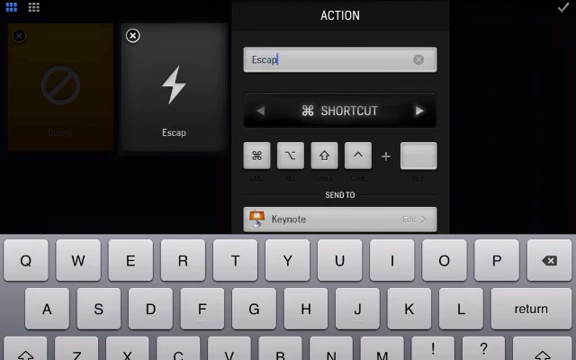
{"action": "type", "text": "e"}
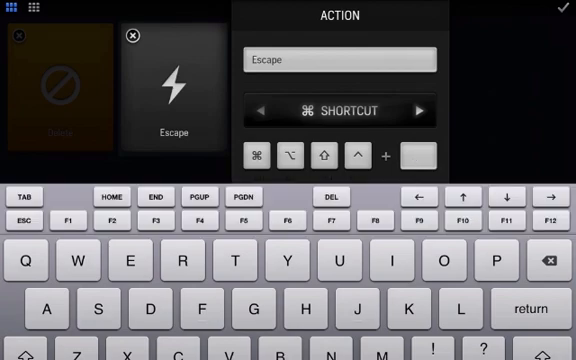
{"action": "left_click", "coordinate": [28, 216]}
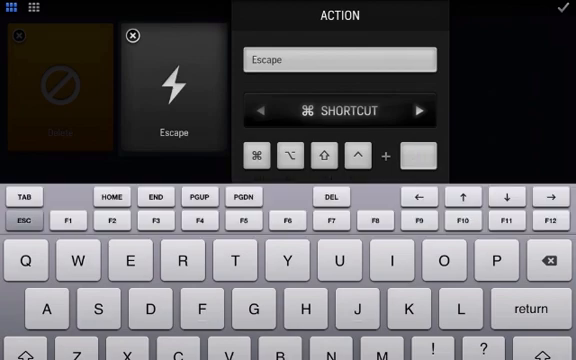
{"action": "left_click", "coordinate": [437, 155]}
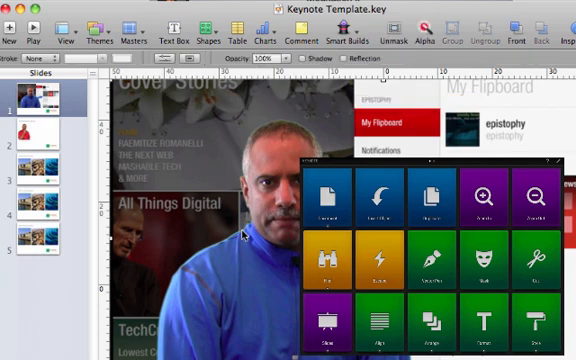
{"action": "mouse_move", "coordinate": [245, 233]}
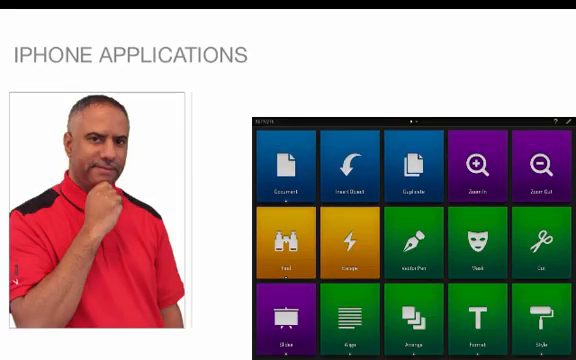
Scroll the panel to the New Slide, Play, Previous/Next Slide and Quit Presentation tiles
{"action": "scroll", "scroll_direction": "down", "scroll_amount": 3}
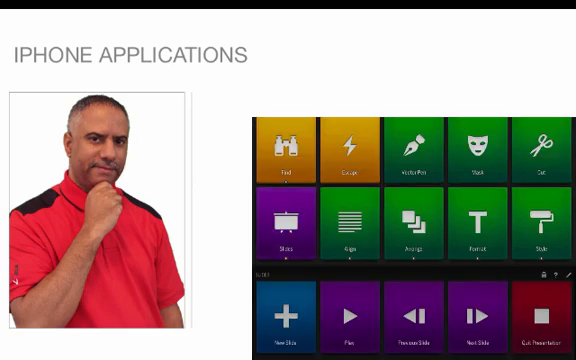